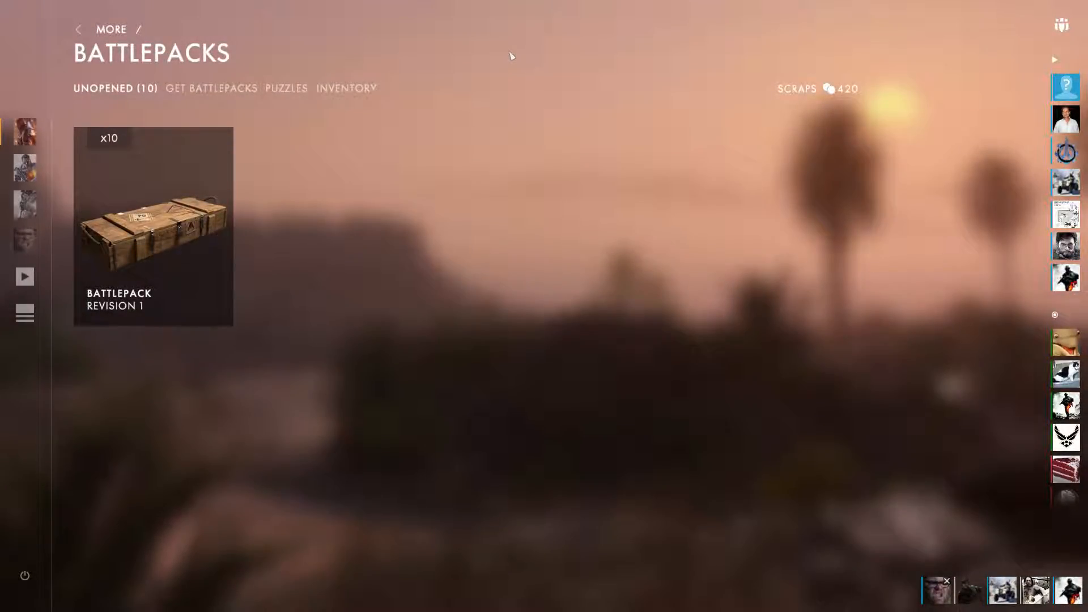
pyautogui.moveTo(314, 300)
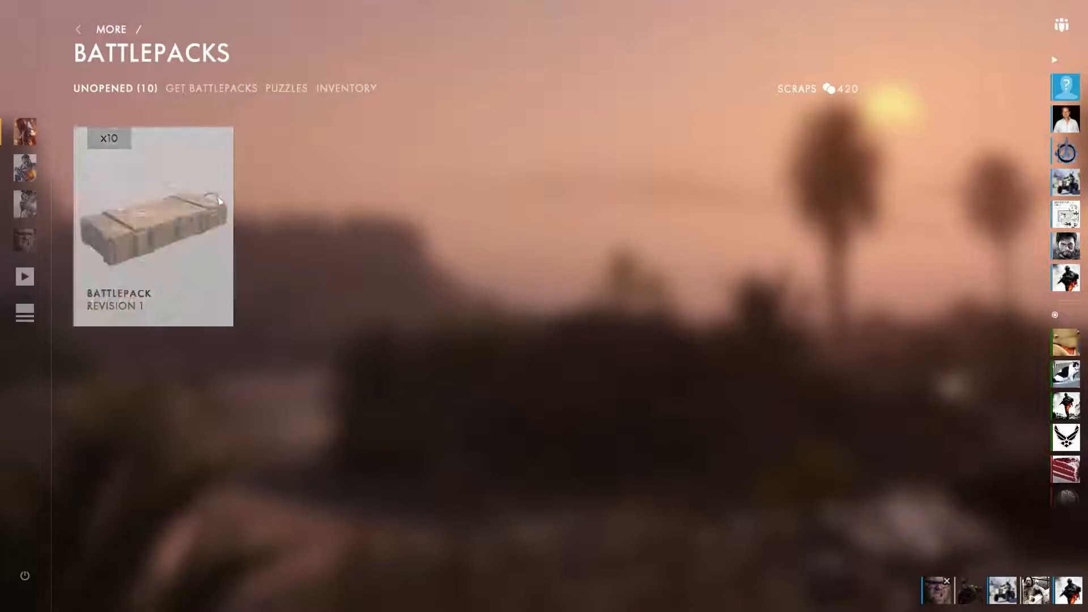
# Step: Open three saved Battlepacks, scrapping the duplicate Camouflage Shroud for 30, raising scraps to 450
pyautogui.click(153, 224)
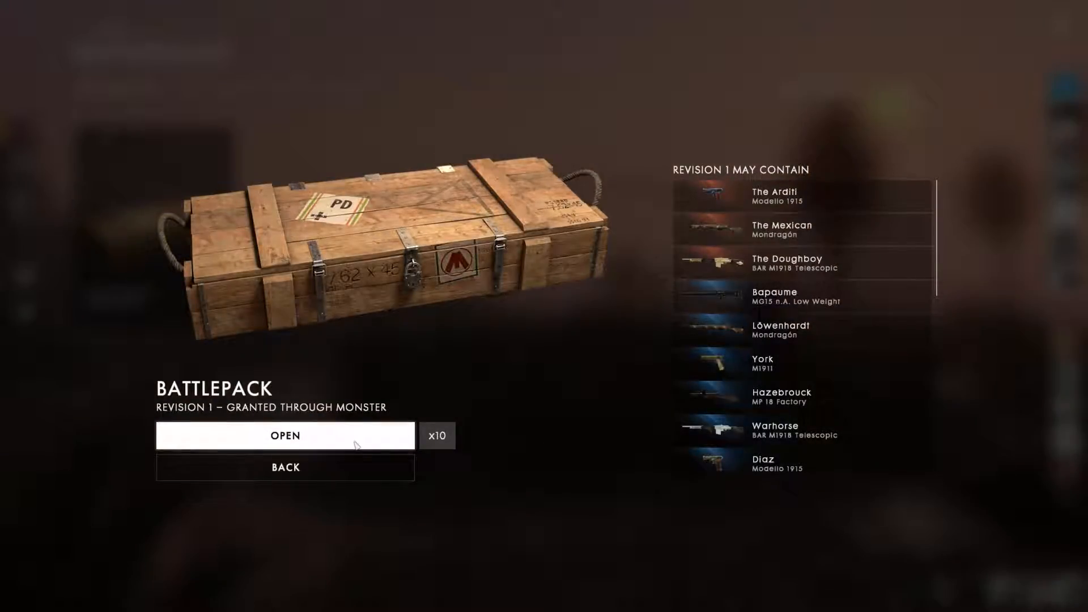
pyautogui.click(285, 435)
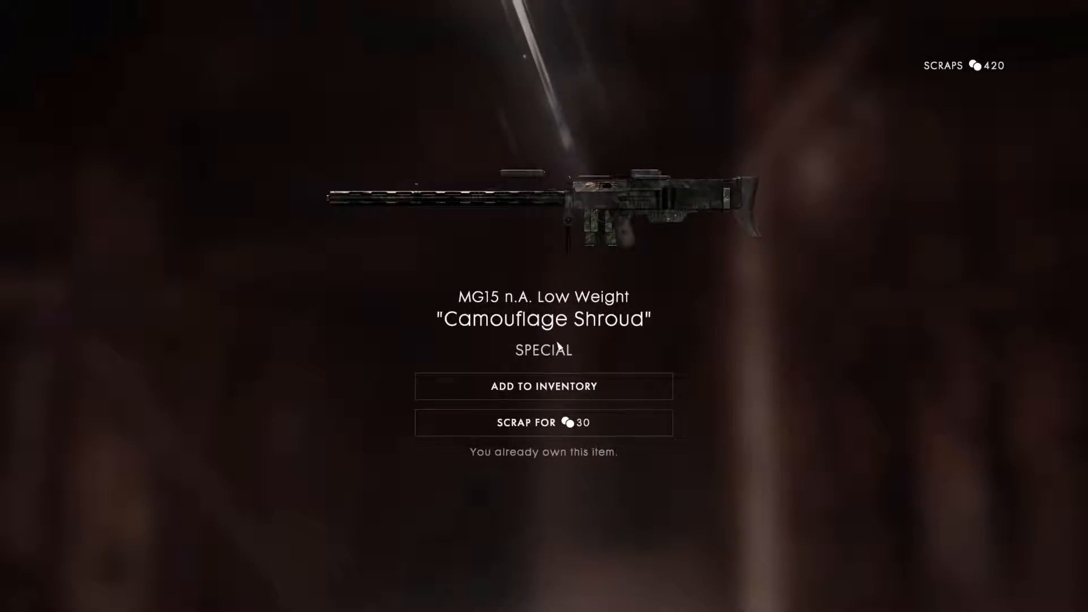
pyautogui.click(543, 421)
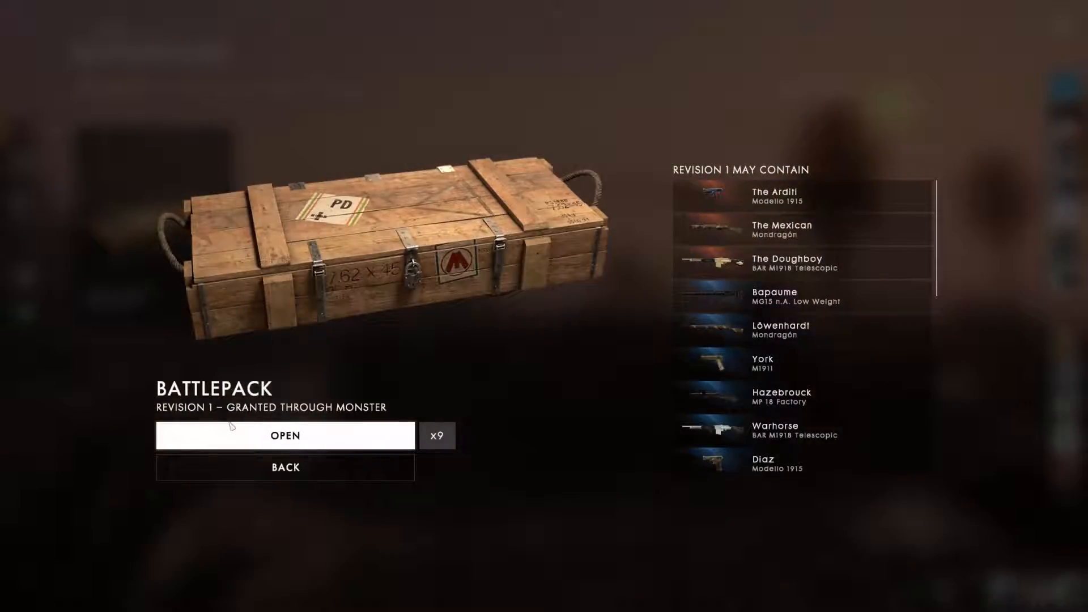
pyautogui.click(284, 436)
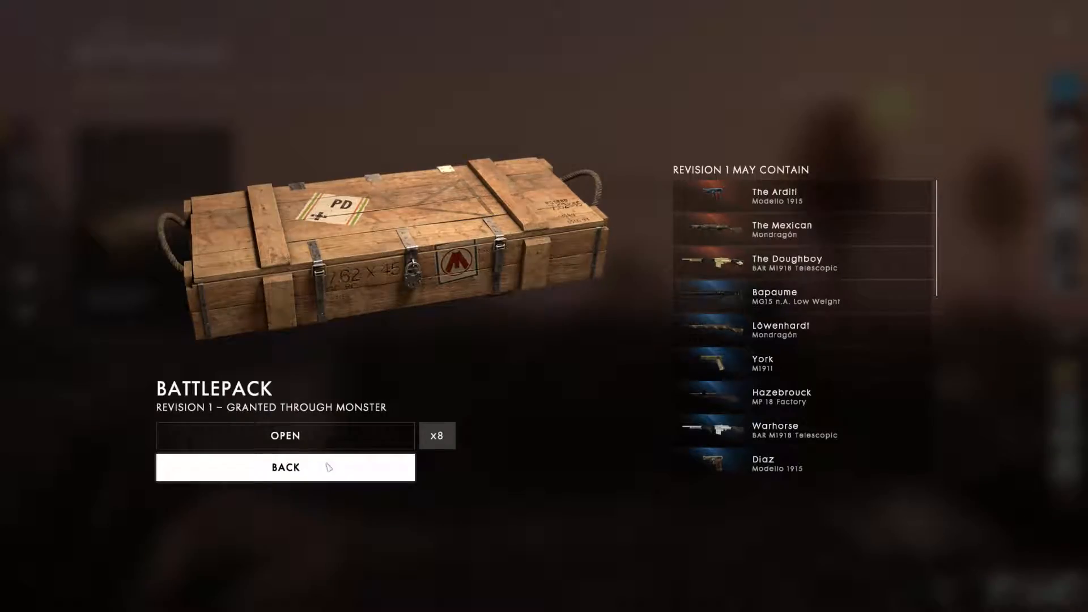
pyautogui.click(285, 436)
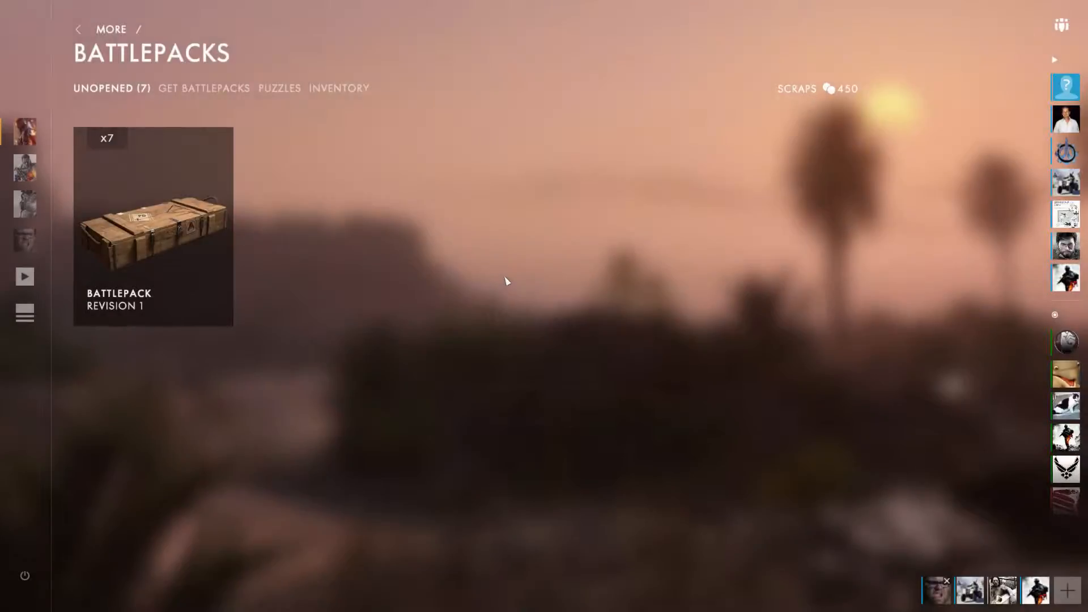
# Step: Open another Battlepack and scrap the duplicate Diaz skin for 90 scraps
pyautogui.click(153, 226)
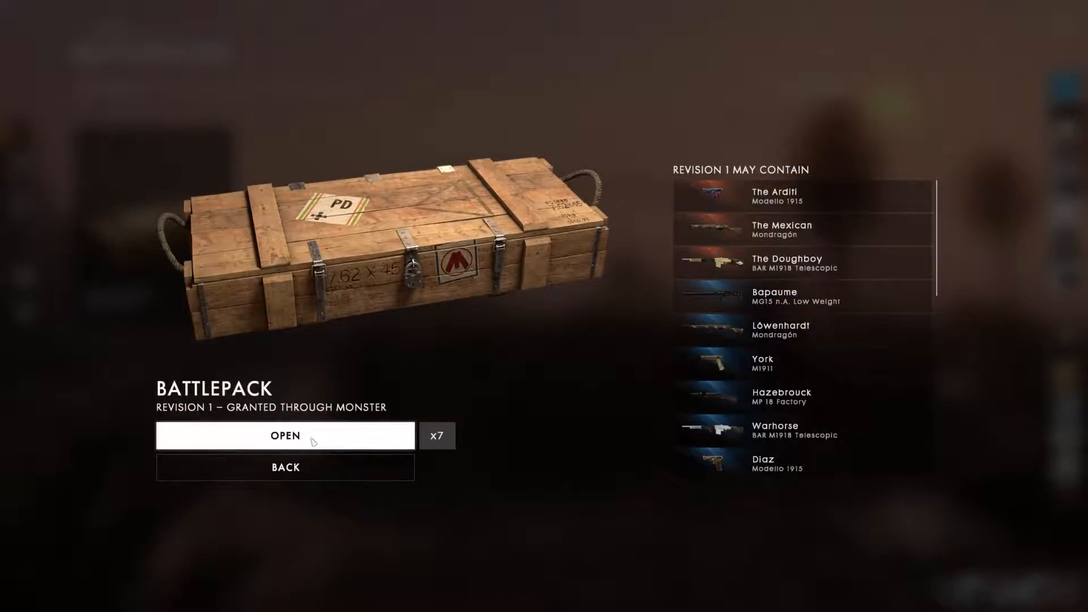
pyautogui.click(284, 436)
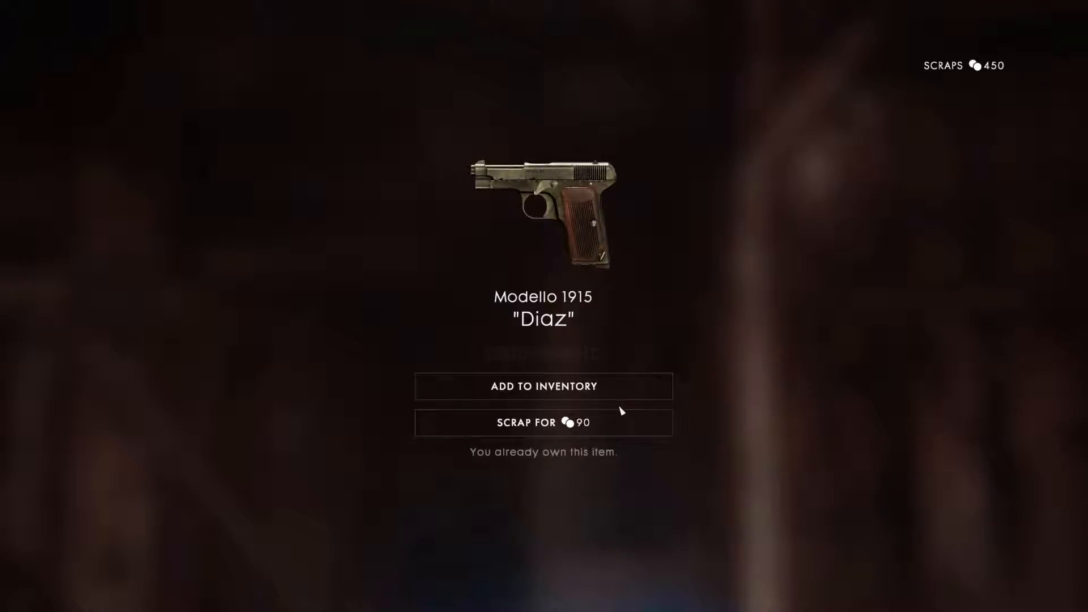
pyautogui.moveTo(543, 423)
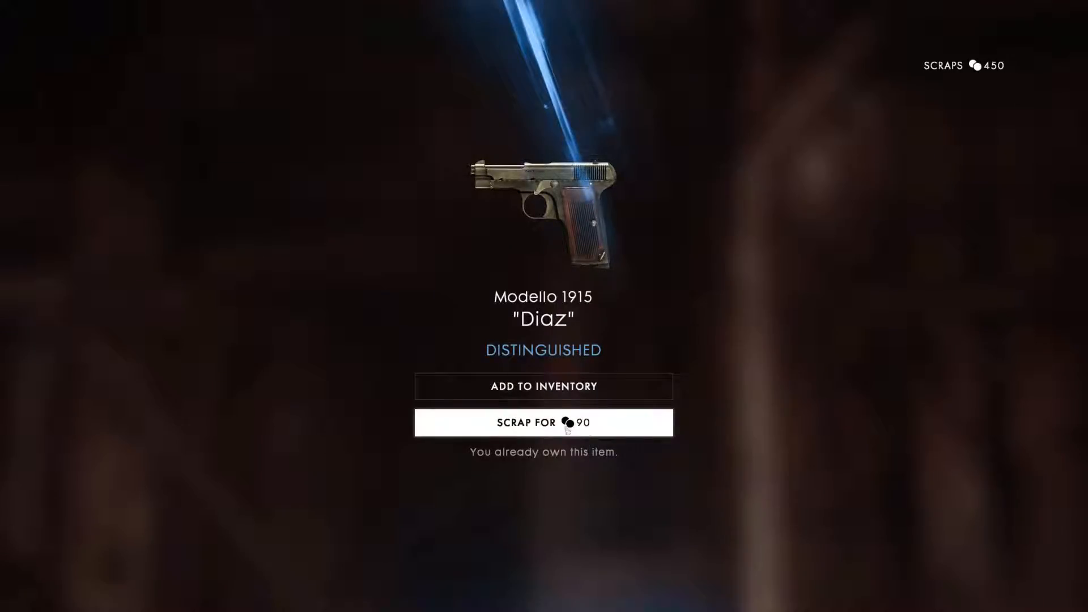
pyautogui.moveTo(543, 429)
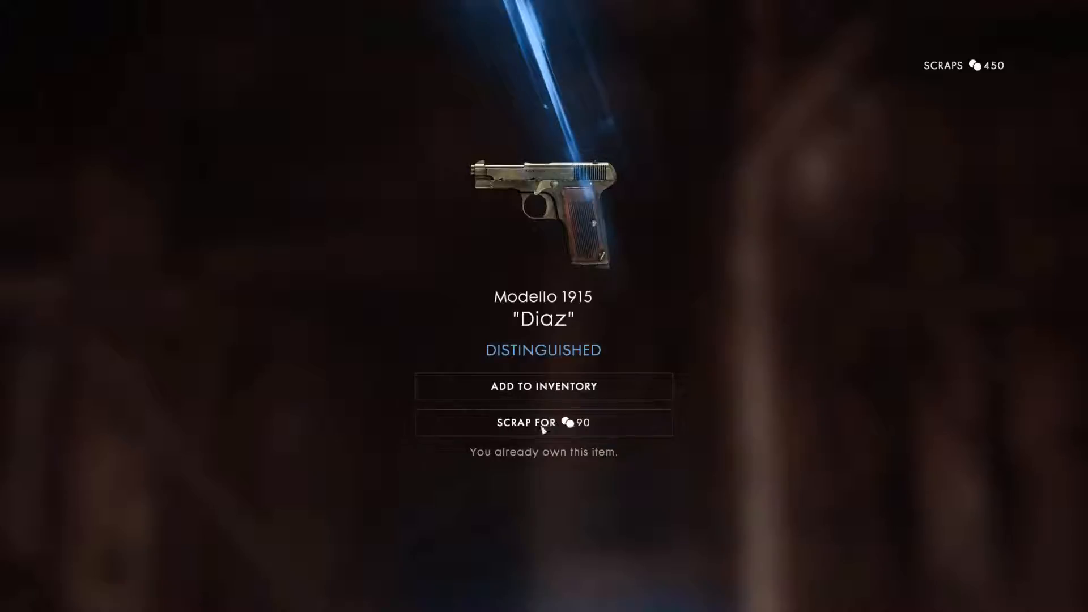
pyautogui.click(543, 423)
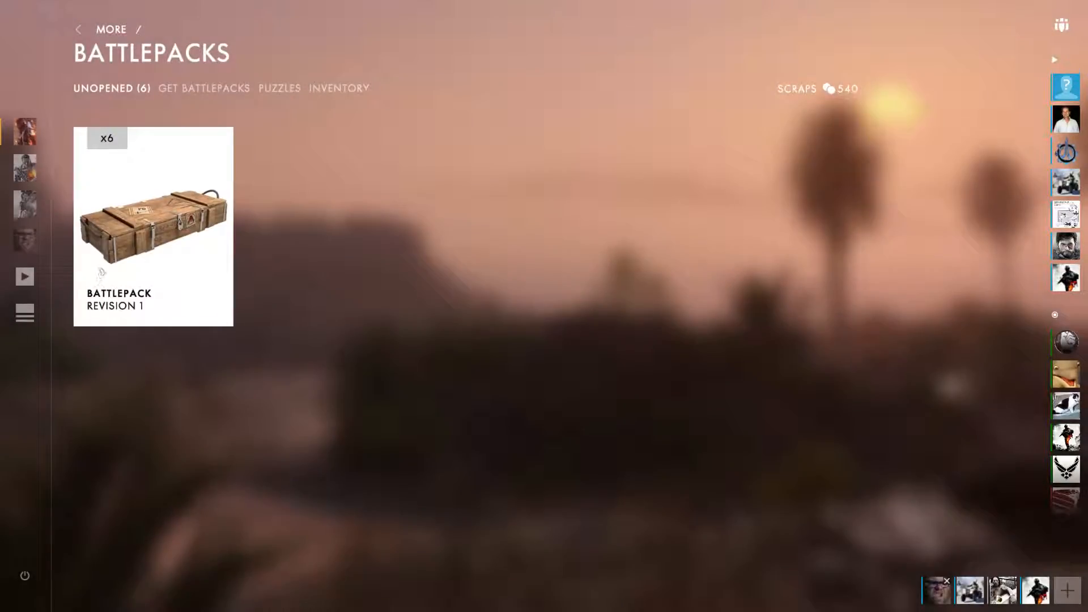
# Step: Open the next Battlepack and scrap the duplicate Bapaume skin for 90 scraps, reaching 630
pyautogui.click(153, 225)
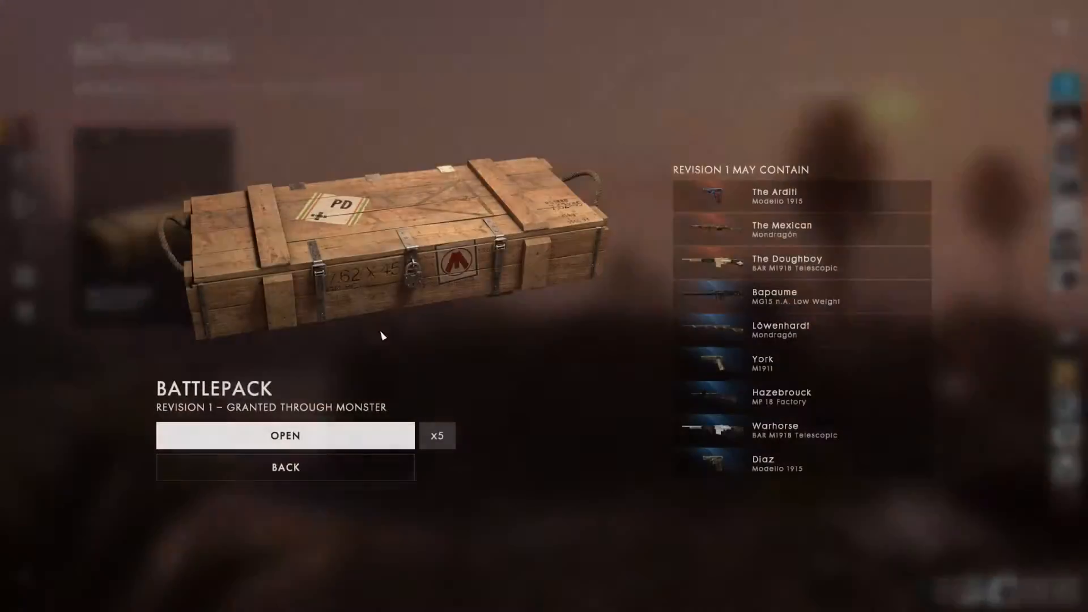
pyautogui.click(285, 436)
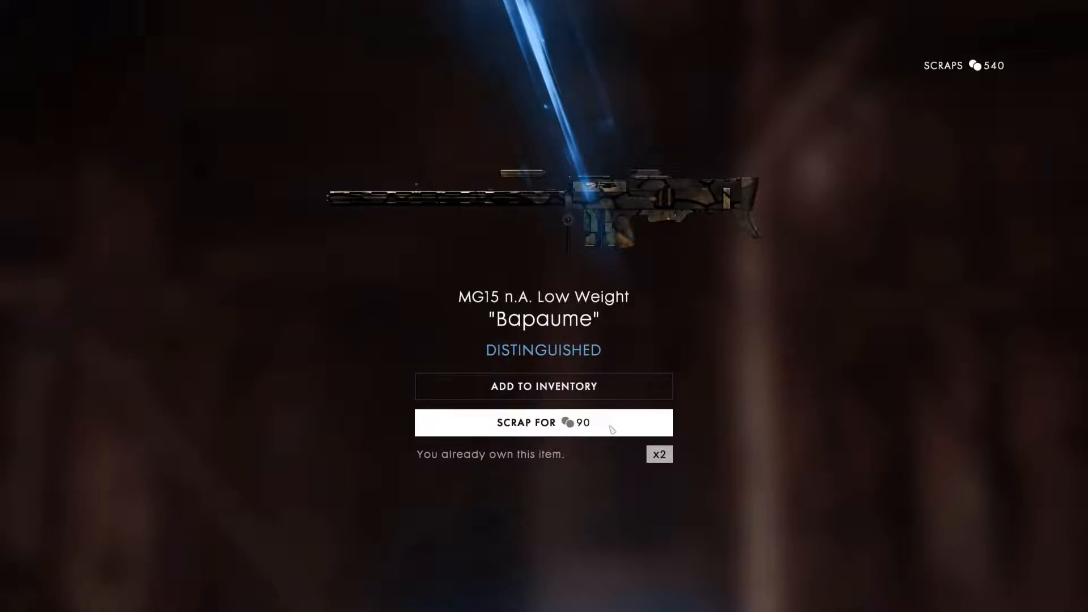
pyautogui.click(543, 422)
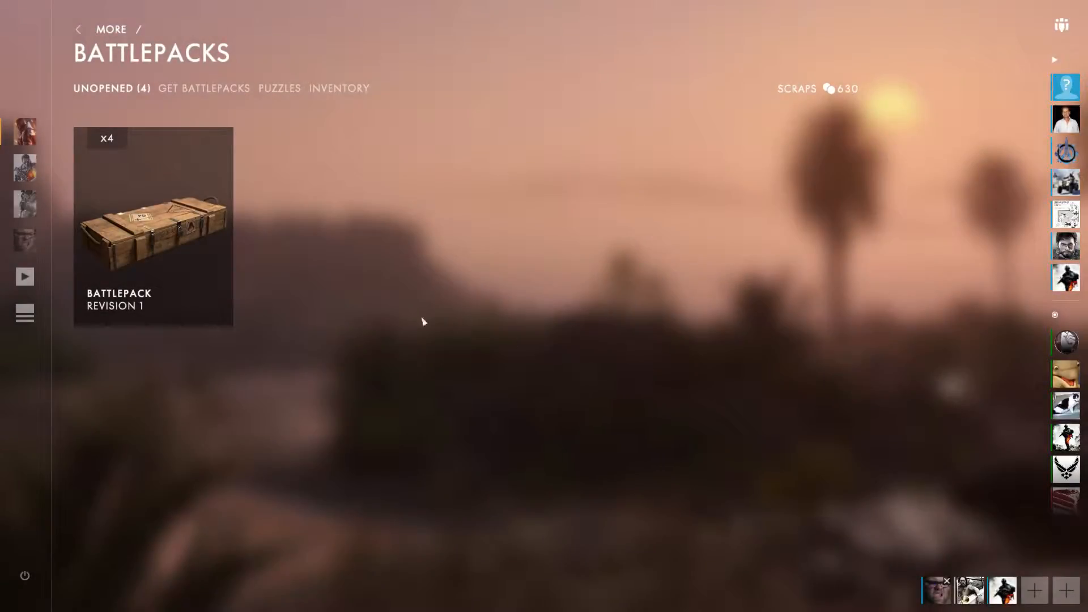
# Step: Open further Battlepacks, scrapping the duplicate Camouflage Shroud skin for 30 scraps
pyautogui.click(152, 226)
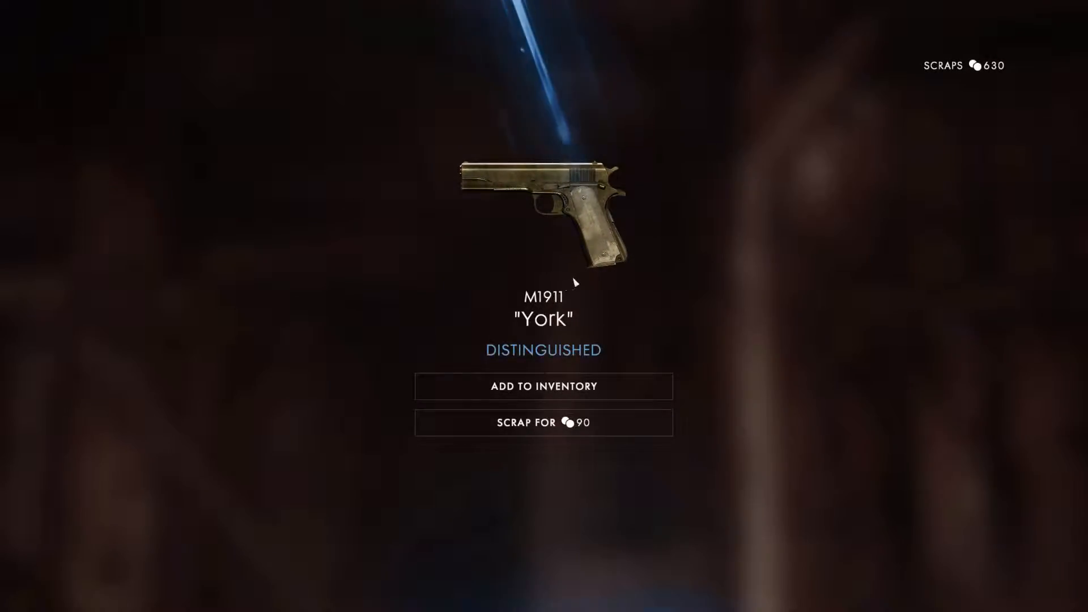
pyautogui.moveTo(543, 385)
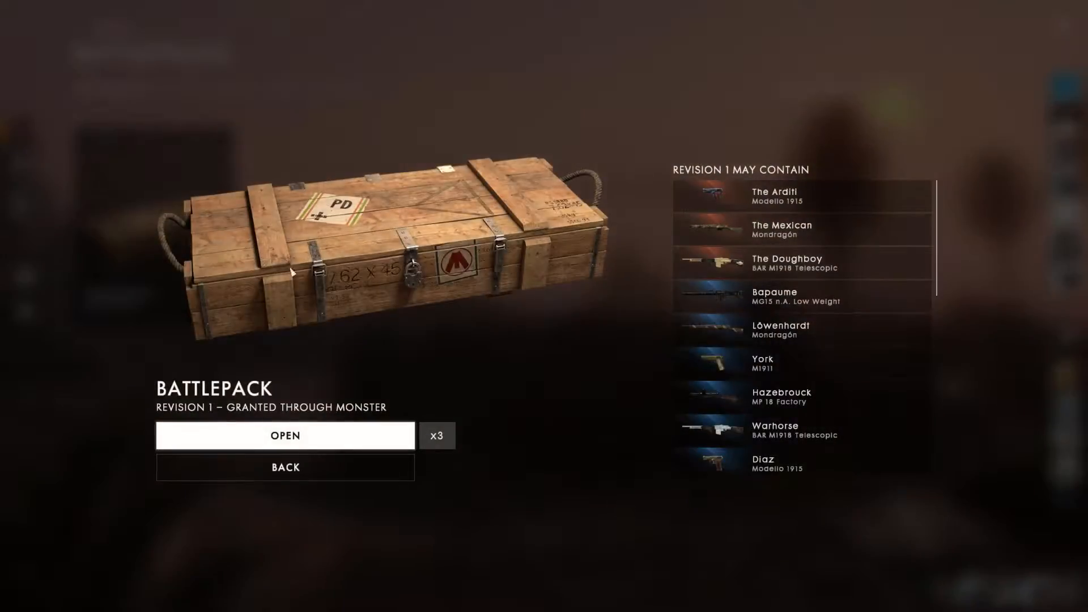
pyautogui.click(284, 435)
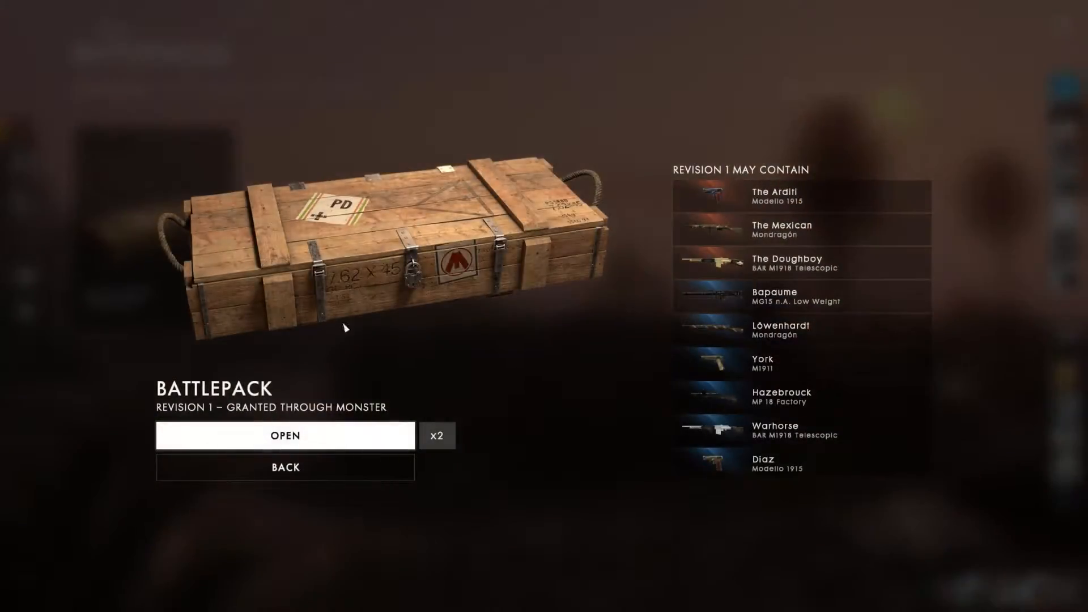
pyautogui.click(284, 436)
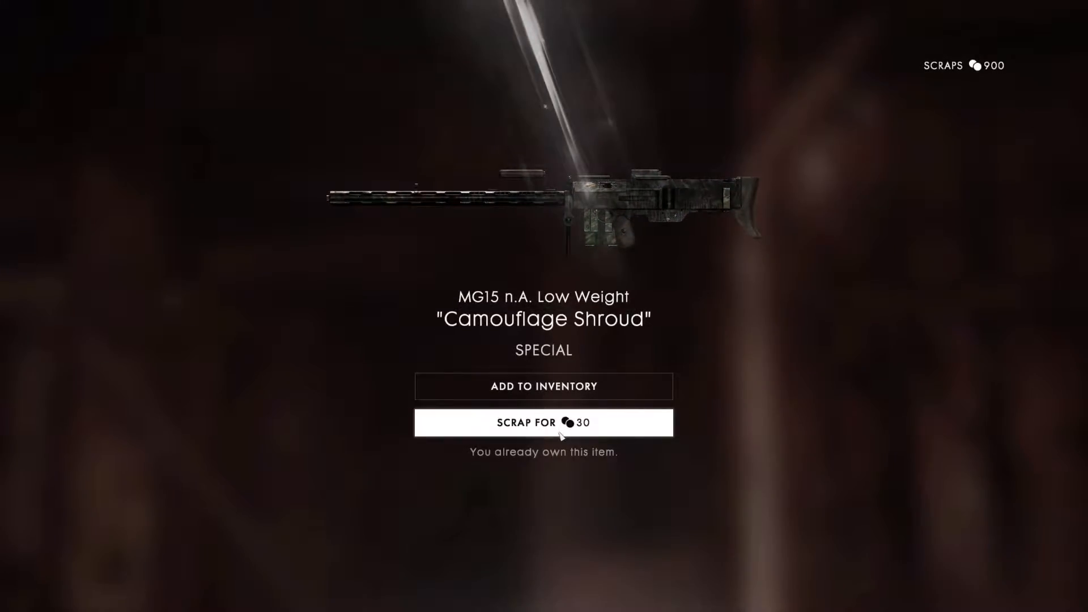
pyautogui.click(543, 423)
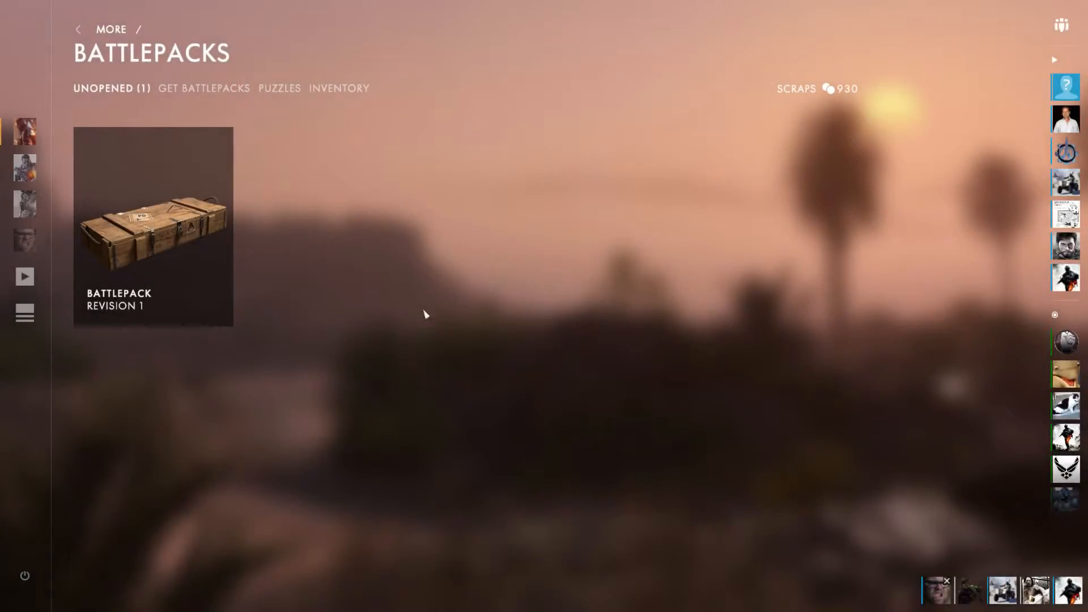
# Step: Open the last remaining Battlepack so none are unopened and scraps total 930
pyautogui.click(152, 226)
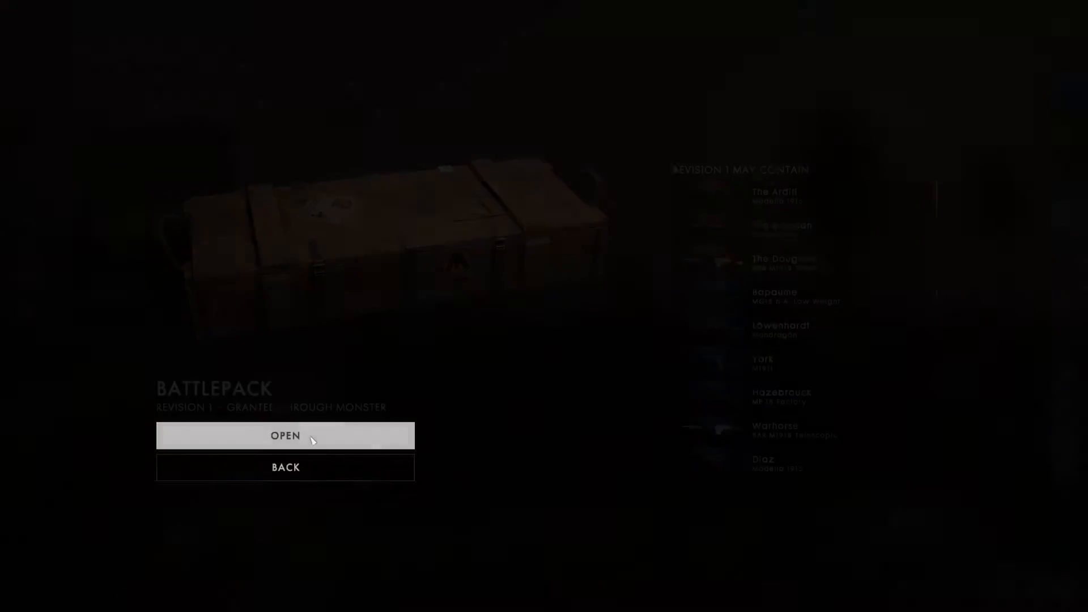
pyautogui.click(284, 435)
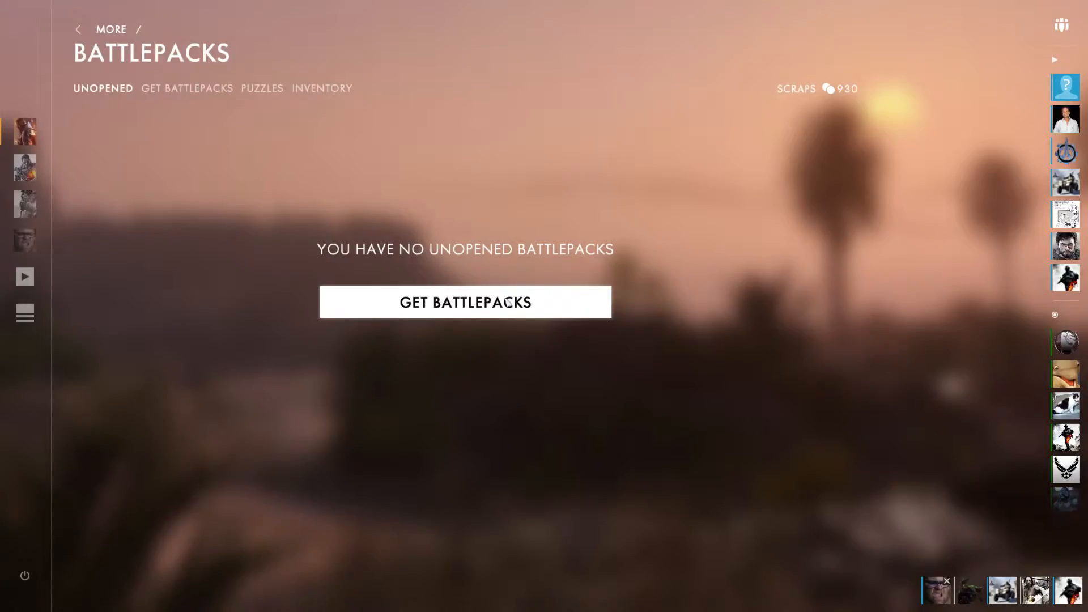
# Step: Buy a Superior Battlepack for 900 scraps, leaving 30 scraps and one unopened pack
pyautogui.click(465, 302)
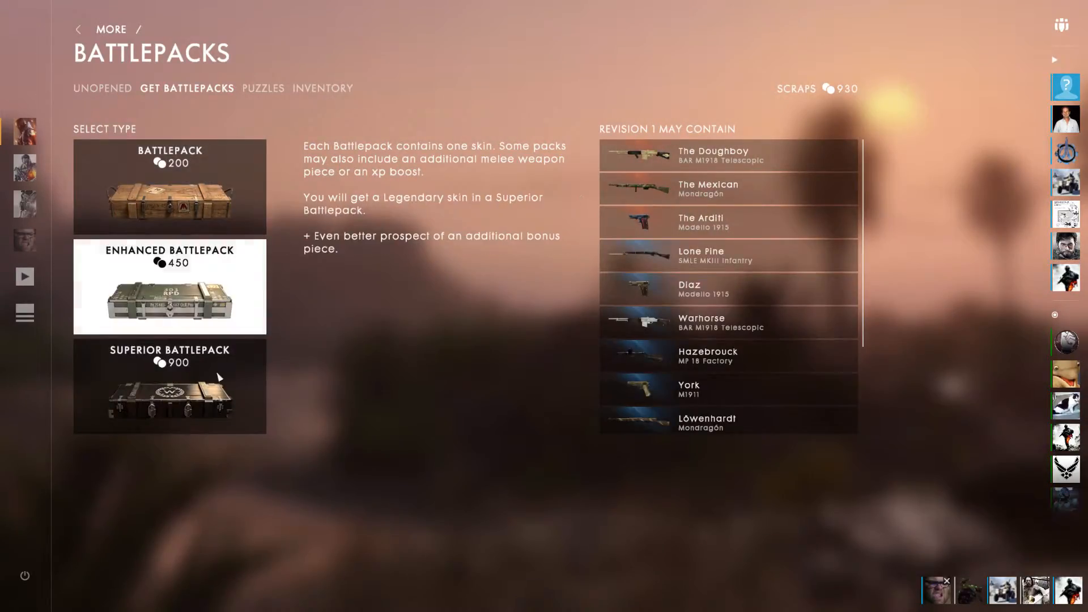
pyautogui.click(169, 287)
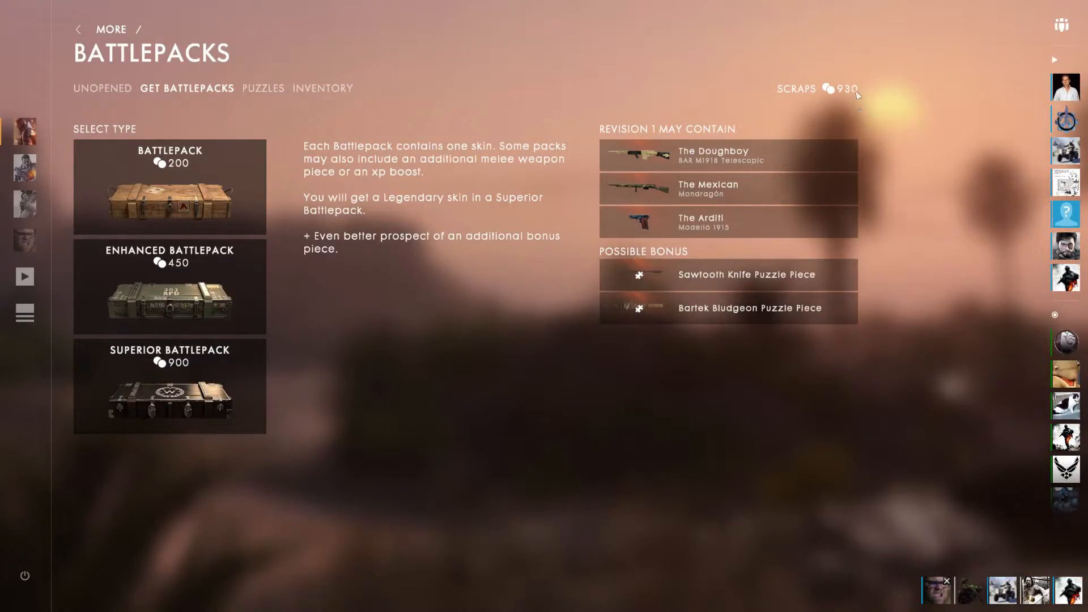
pyautogui.click(168, 385)
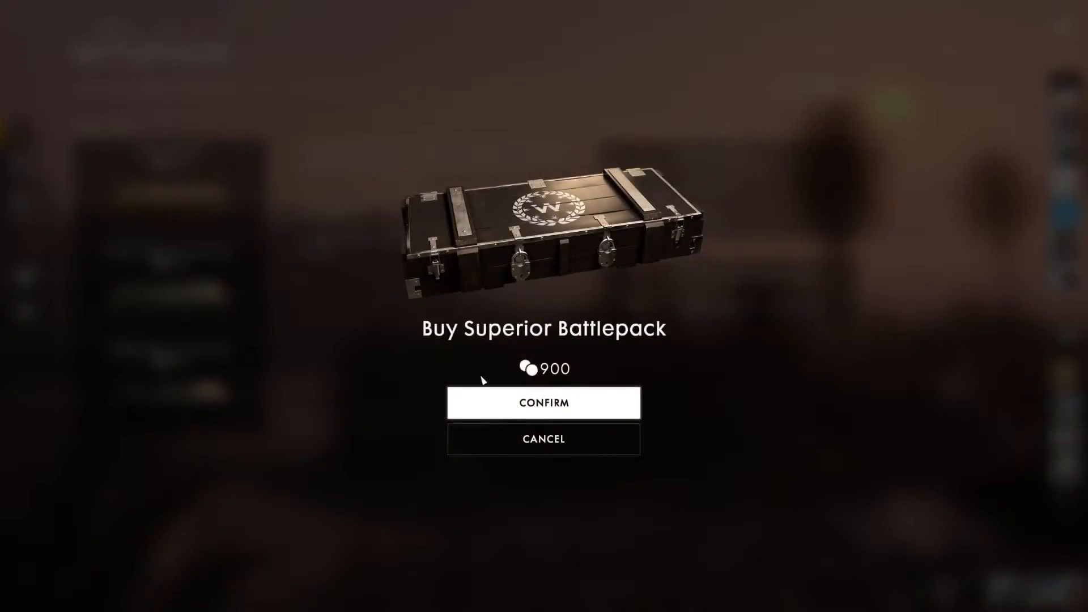
pyautogui.click(543, 439)
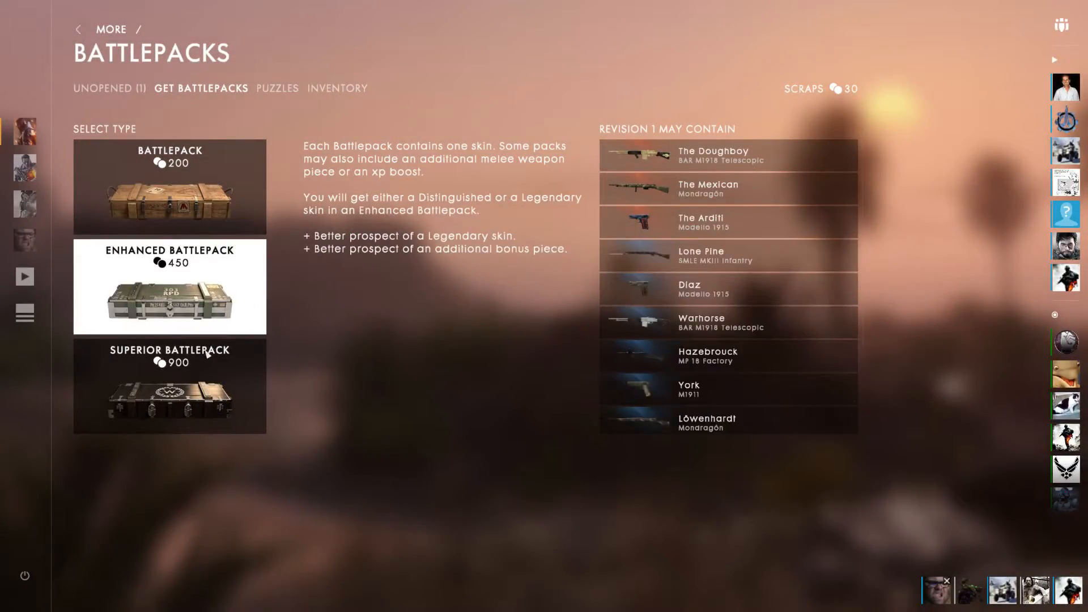
# Step: Open the Superior Battlepack, revealing the legendary Modello 1915 'The Arditi' skin
pyautogui.click(169, 385)
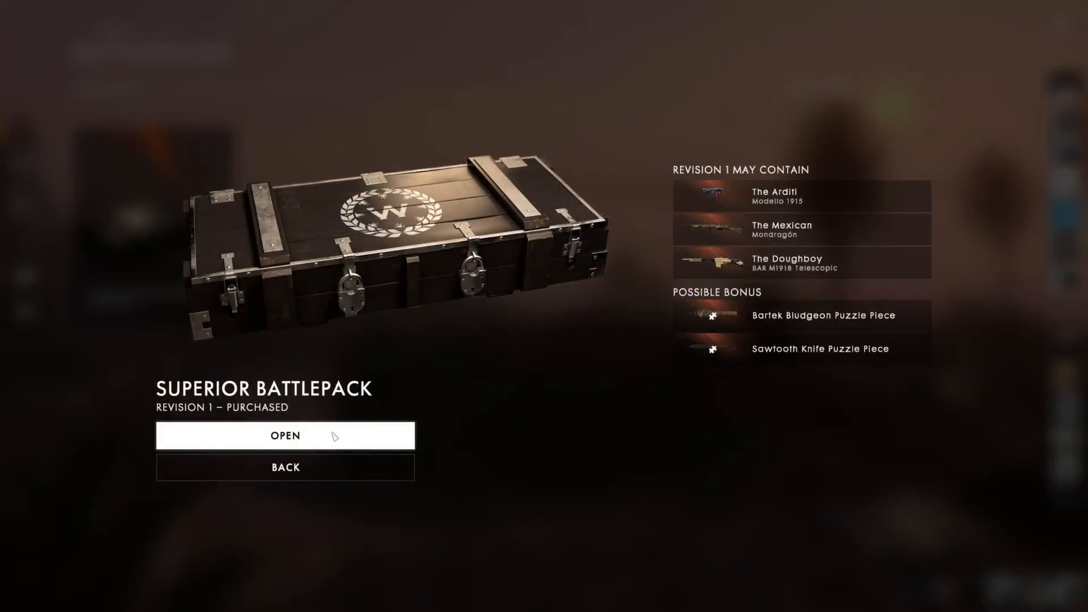
pyautogui.click(283, 435)
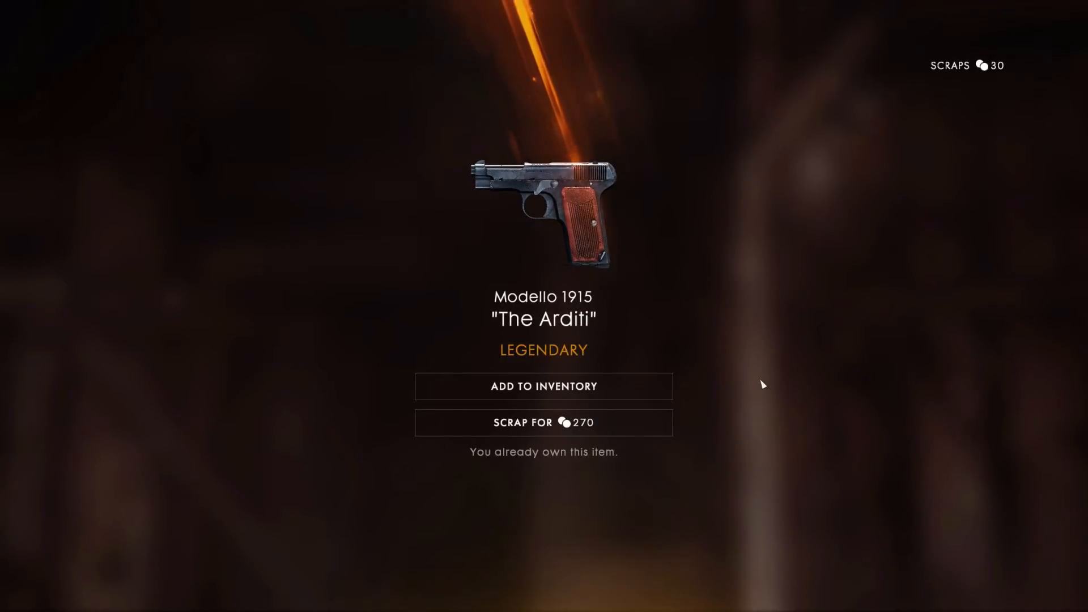
pyautogui.moveTo(711, 227)
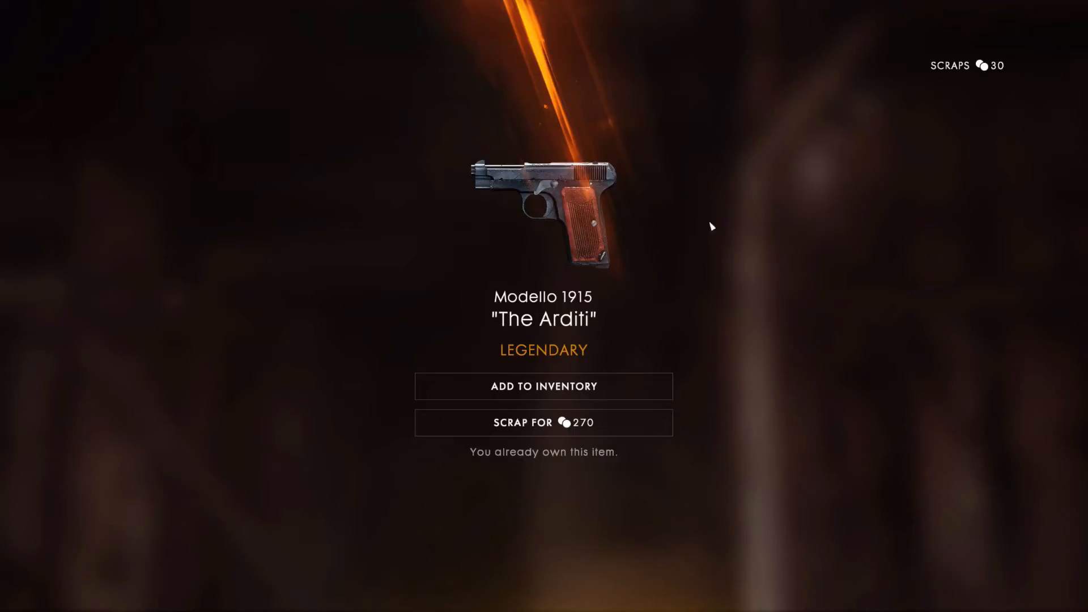
pyautogui.moveTo(722, 212)
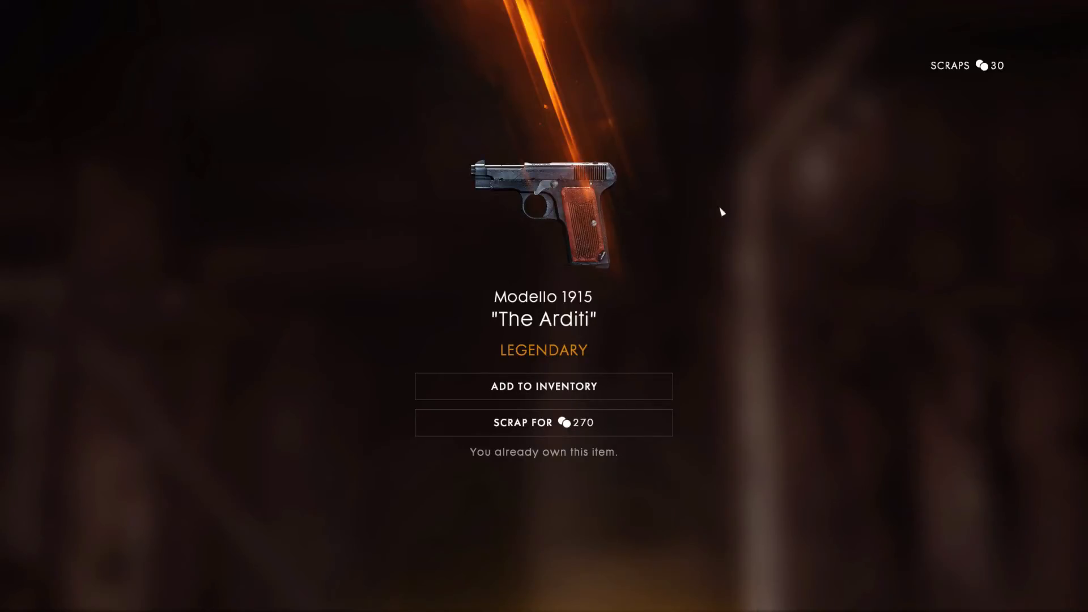